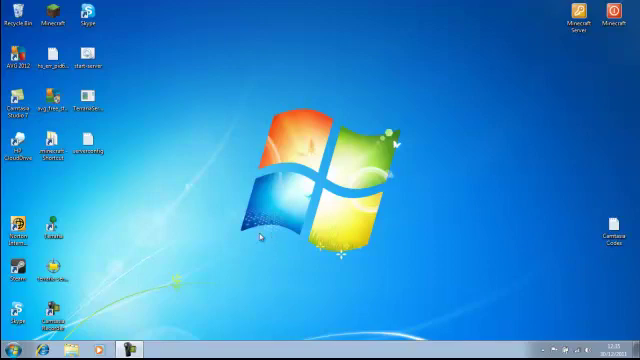
mouse_move(226, 278)
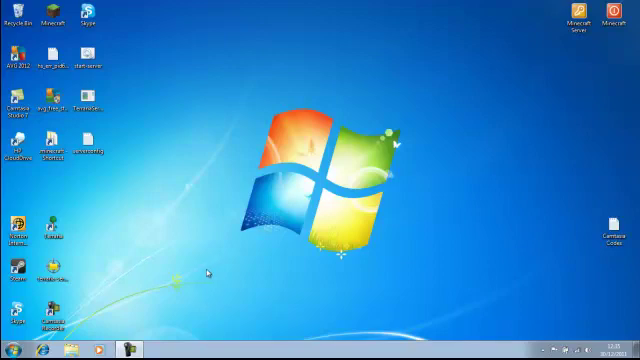
mouse_move(85, 273)
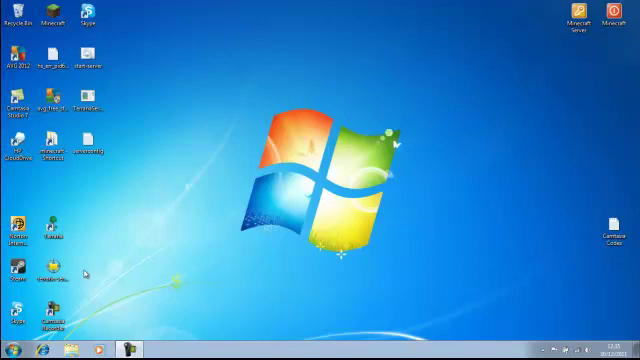
Launch LogMeIn Hamachi from the Windows 7 Start menu.
click(10, 349)
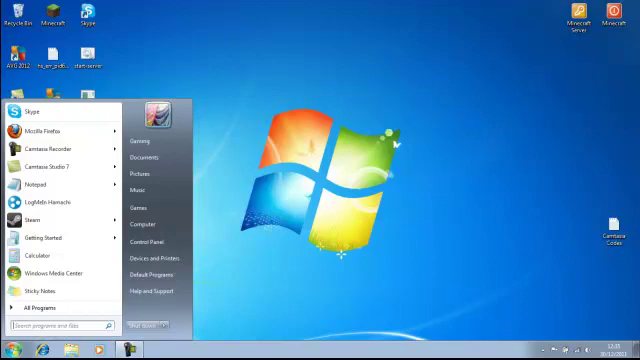
click(41, 204)
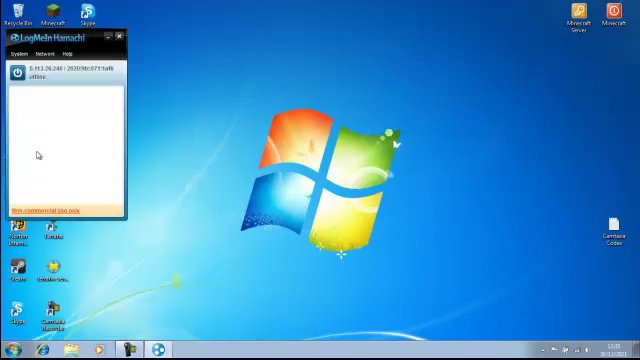
Power Hamachi on to go online and start creating a new network.
click(17, 72)
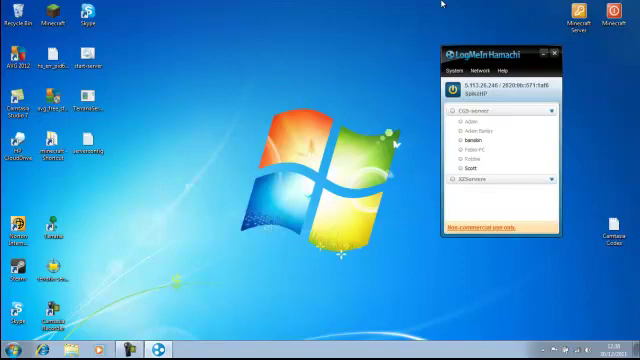
mouse_move(585, 181)
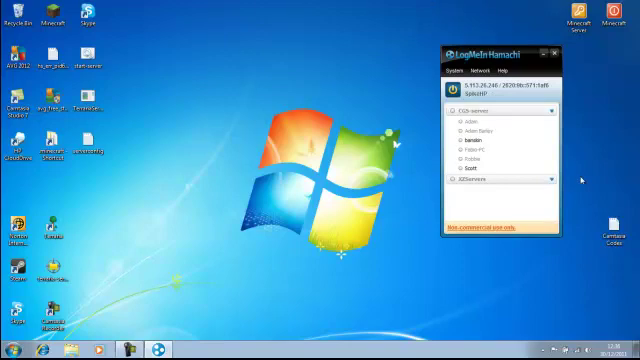
click(477, 70)
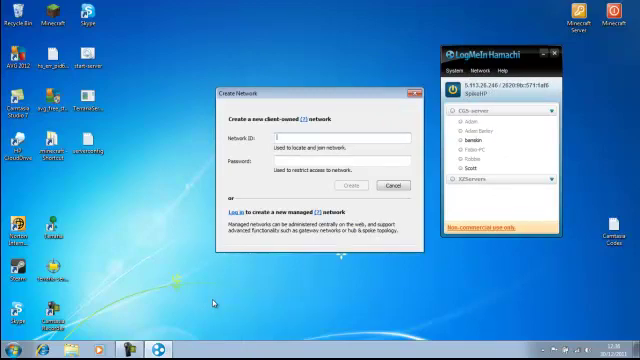
Enter the ZXVServers network ID and a password in the Create Network form.
text(ZNServers)
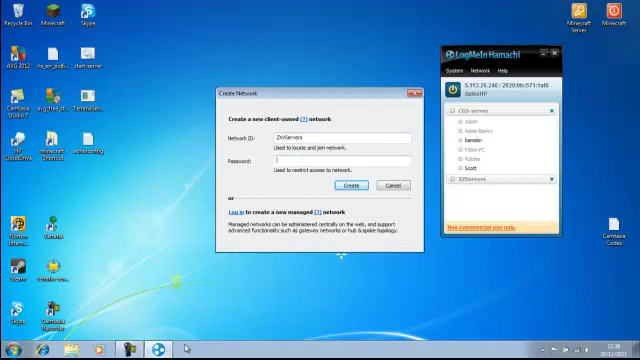
text(password)
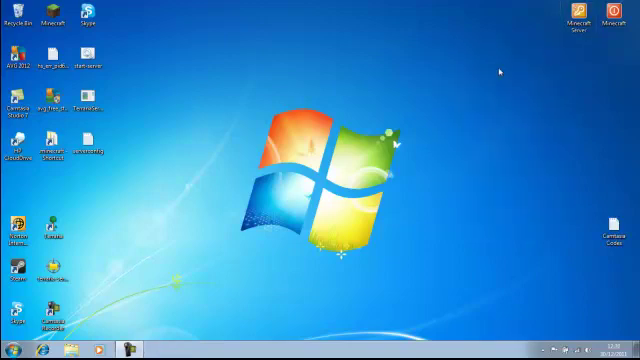
mouse_move(231, 171)
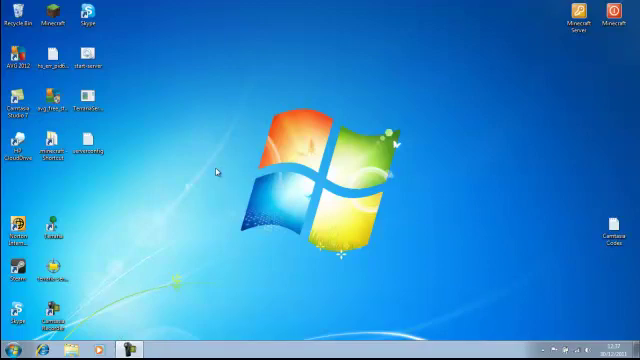
mouse_move(198, 170)
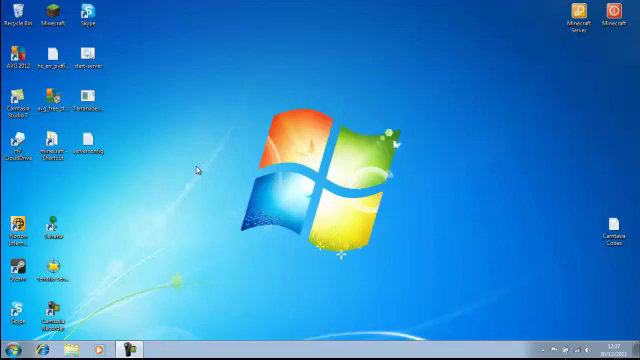
mouse_move(189, 188)
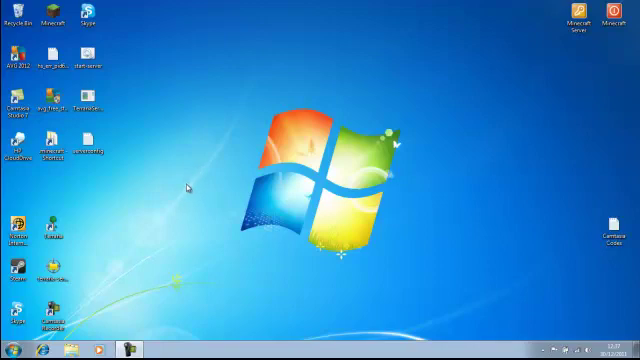
mouse_move(231, 243)
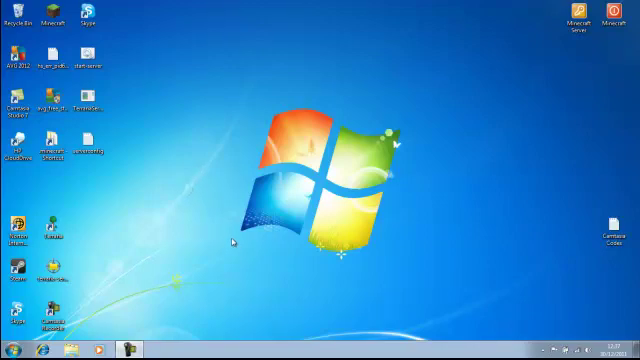